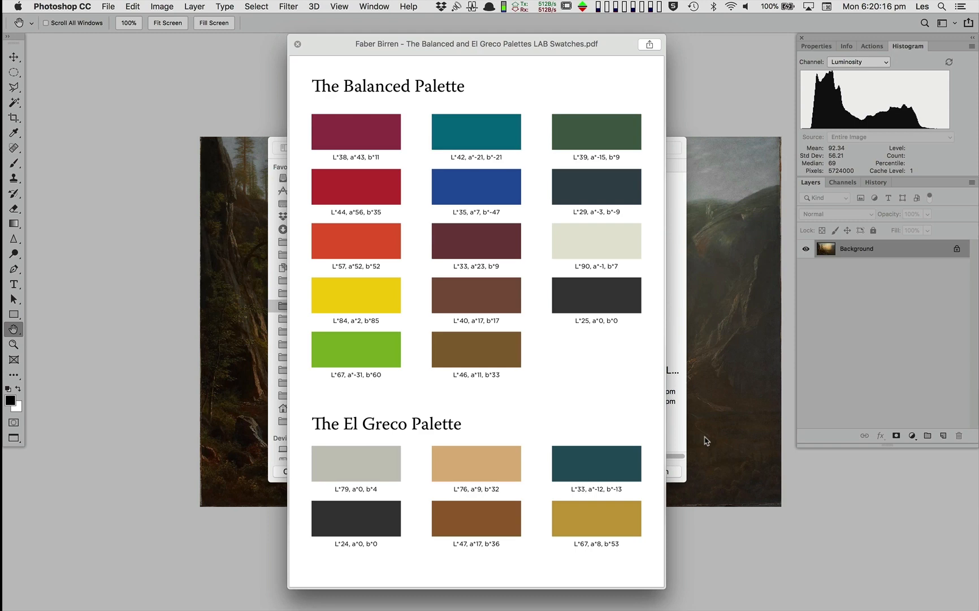
# Close the Faber Birren palette PDF and send the lake photo to 3D LUT Creator.
pyautogui.click(298, 44)
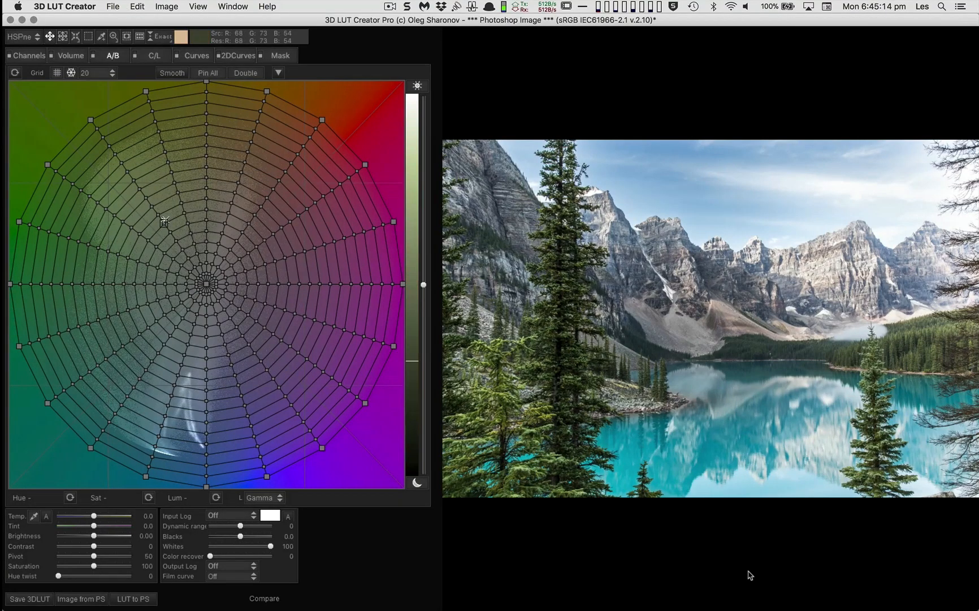
# Switch to the Compare before/after split view of the lake photo.
pyautogui.click(113, 6)
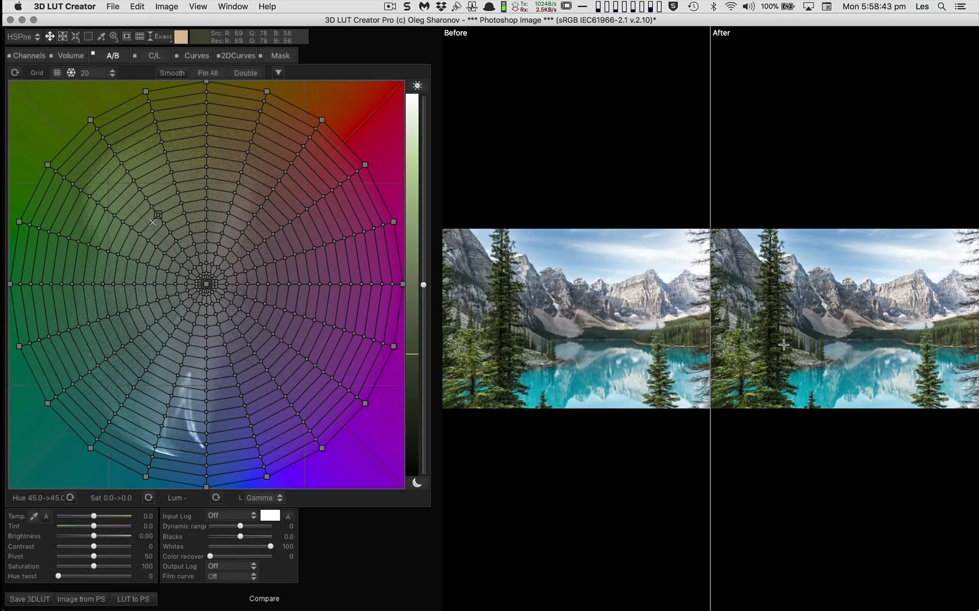
# Choose Edit > Match colors to reference to open the Color Match Dialog.
pyautogui.click(137, 6)
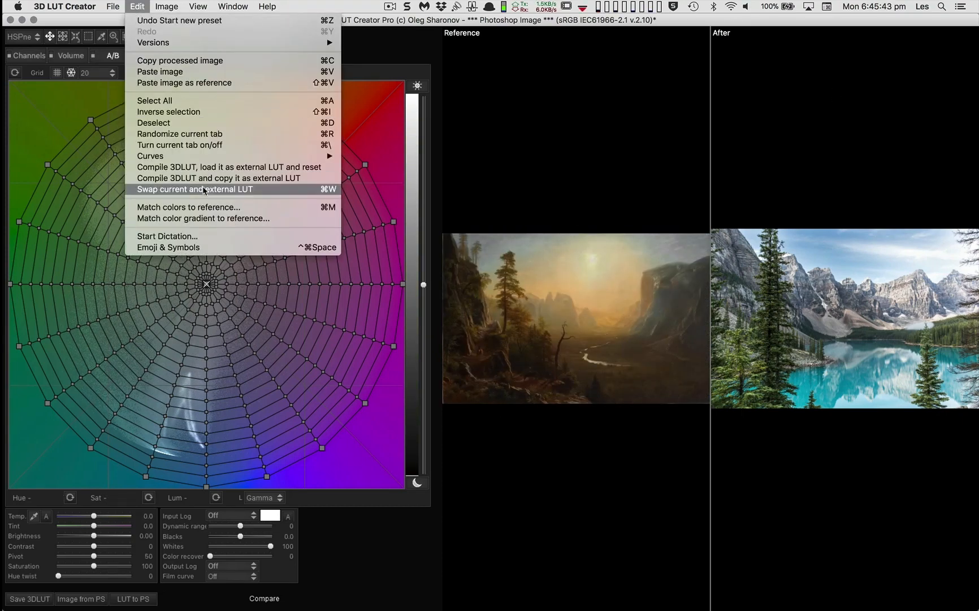
pyautogui.moveTo(213, 207)
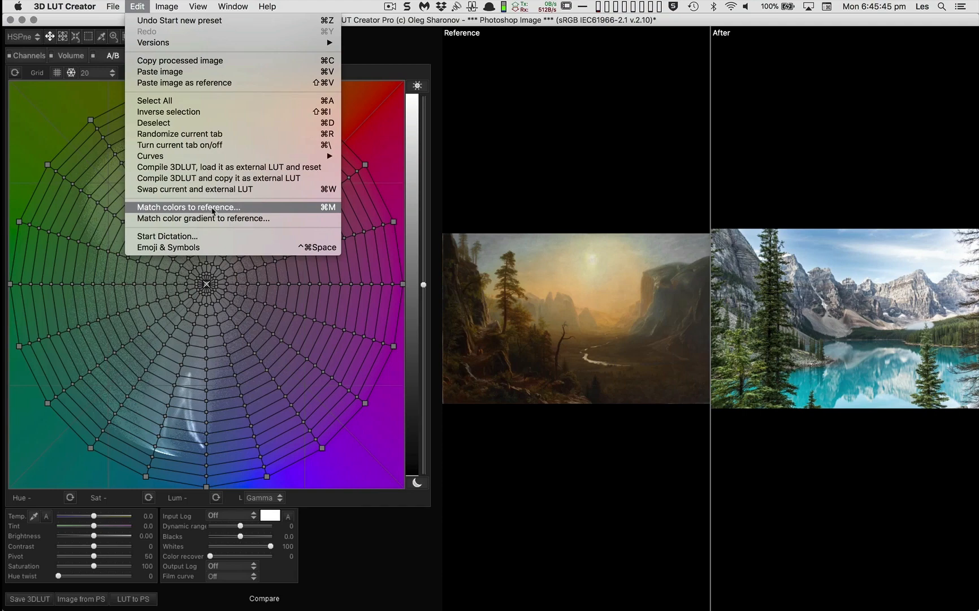
pyautogui.click(206, 212)
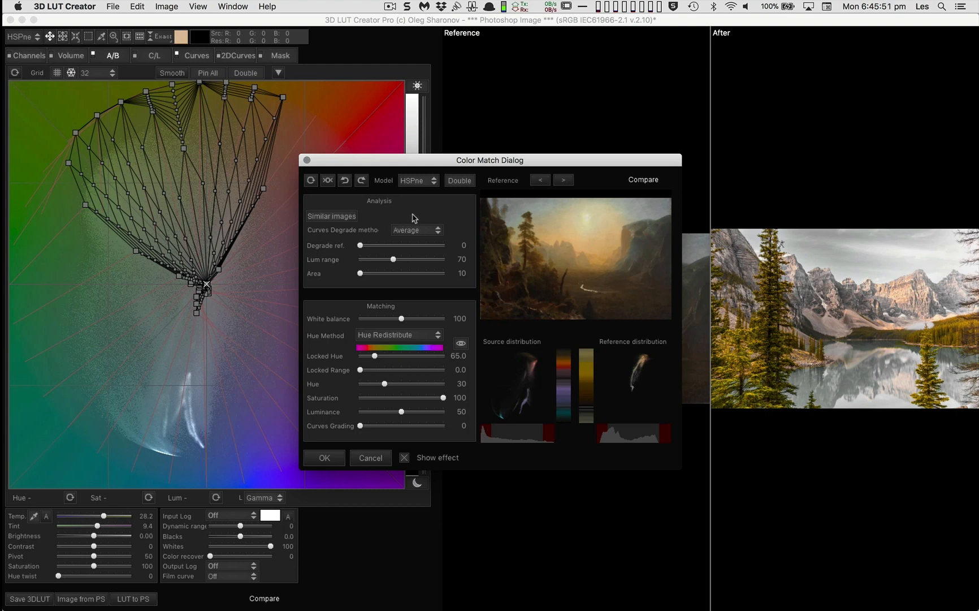
# Keep the HSPne colour model and confirm the Color Match Dialog.
pyautogui.click(418, 180)
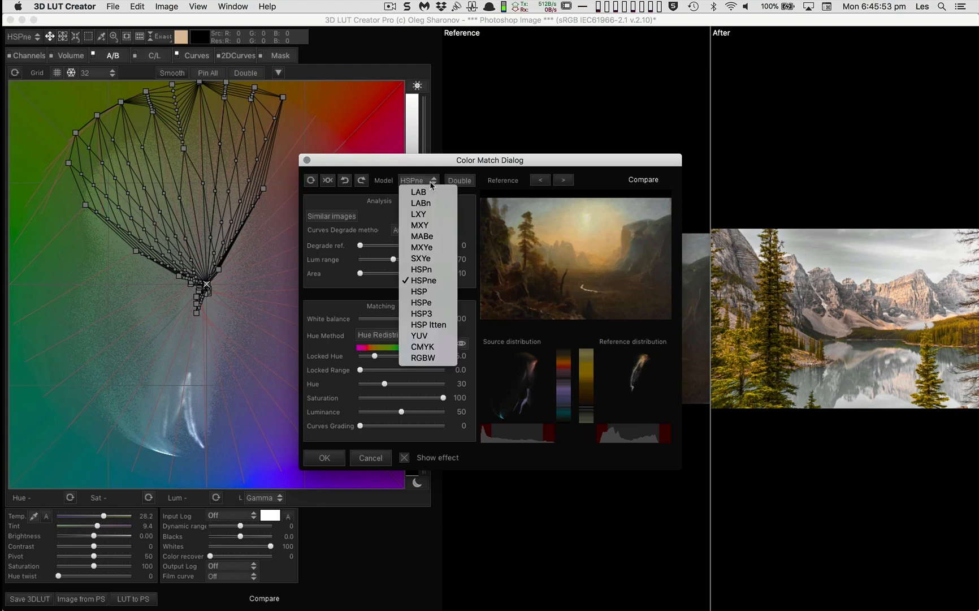
pyautogui.click(425, 280)
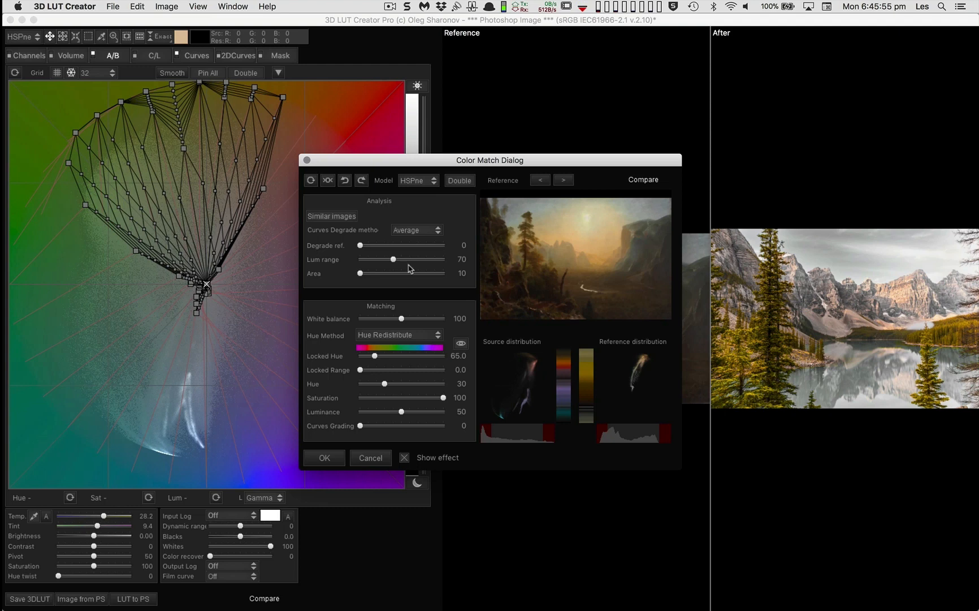
pyautogui.moveTo(400, 347)
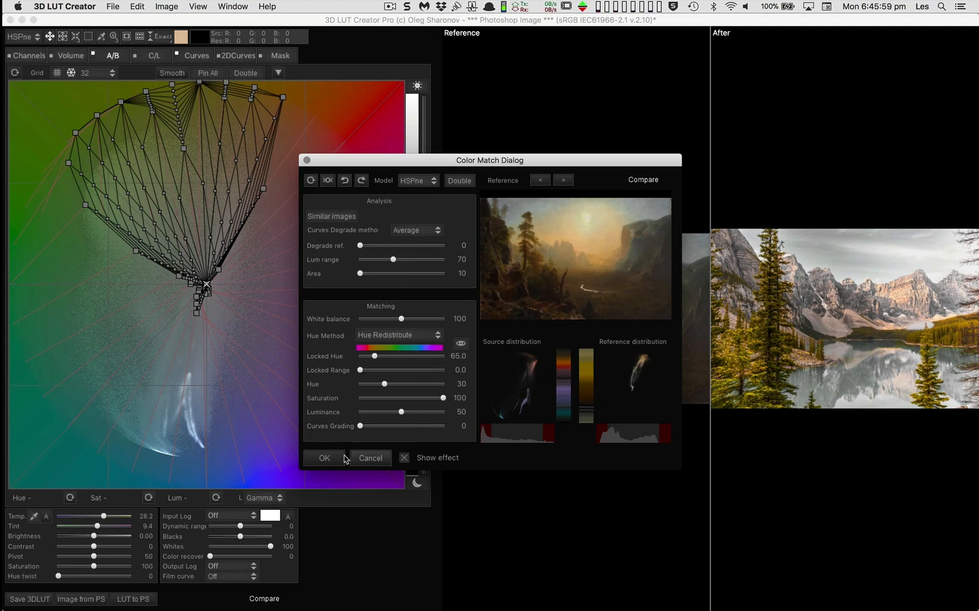
pyautogui.click(324, 458)
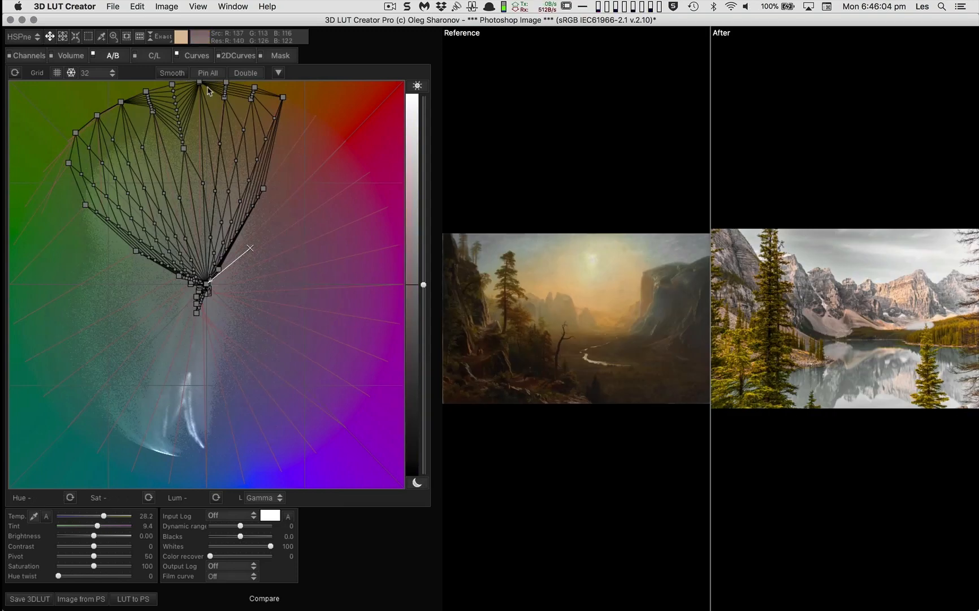
# Show the Mask tab with the luminance mask and Master blending controls.
pyautogui.click(280, 56)
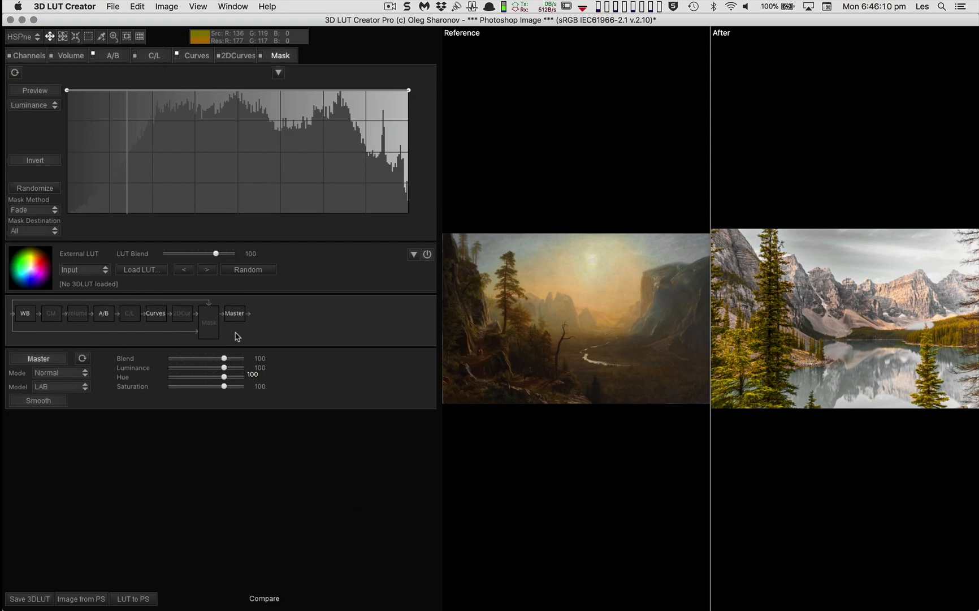
# Set Master Mode to Multiply and send the LUT to Photoshop.
pyautogui.click(59, 372)
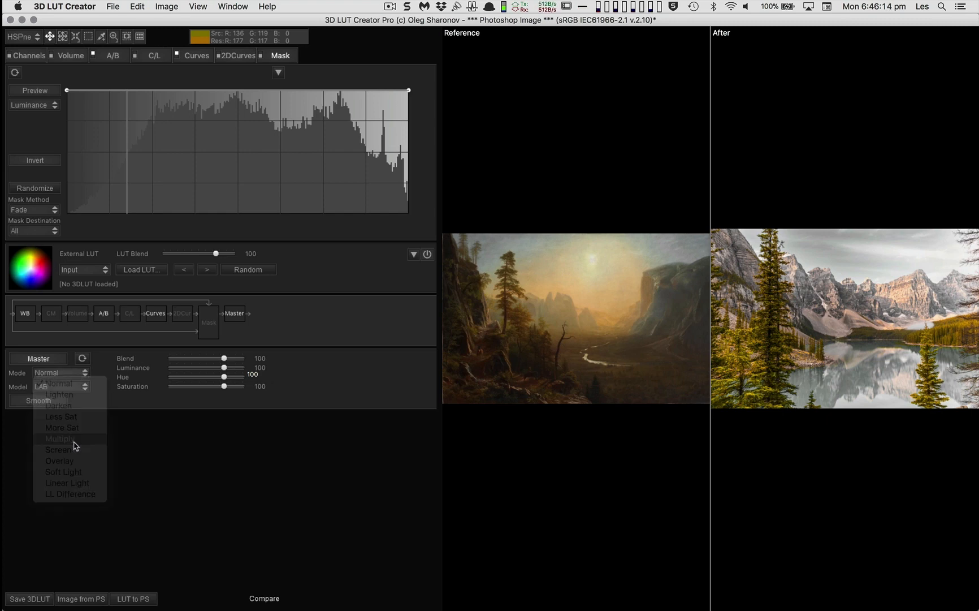
pyautogui.click(59, 437)
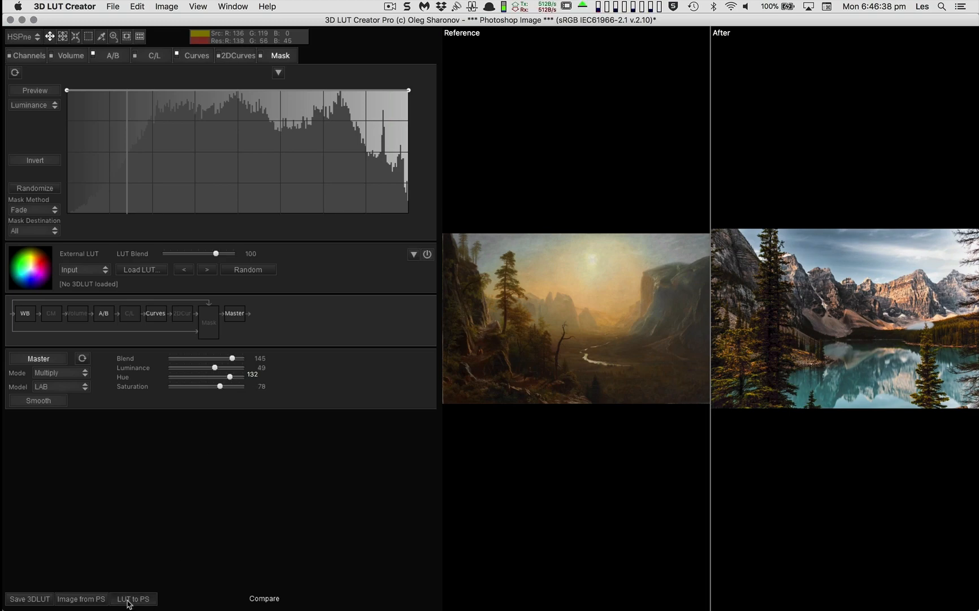
pyautogui.click(132, 603)
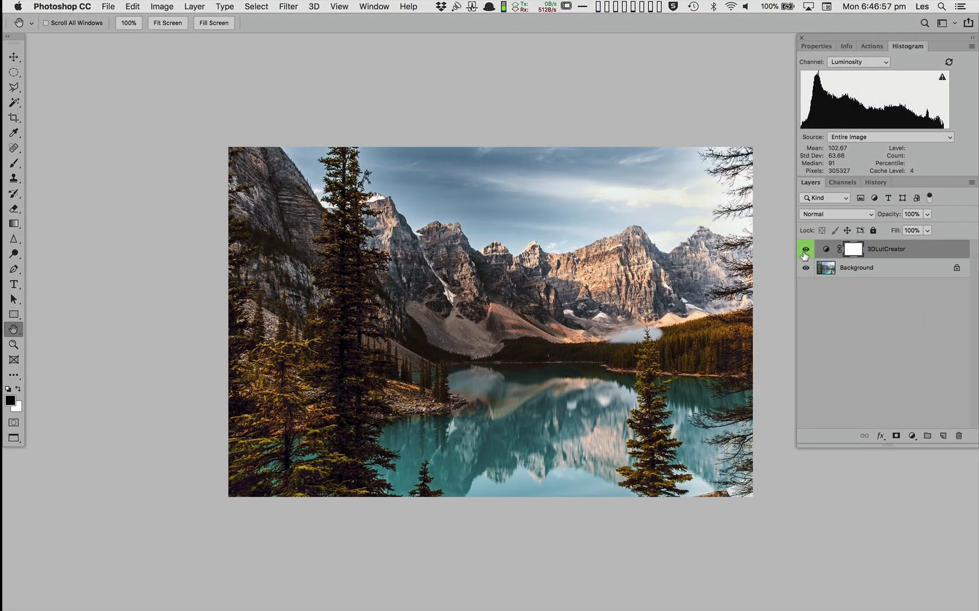
# Toggle the 3DLutCreator layer visibility to compare against the original photo.
pyautogui.click(807, 249)
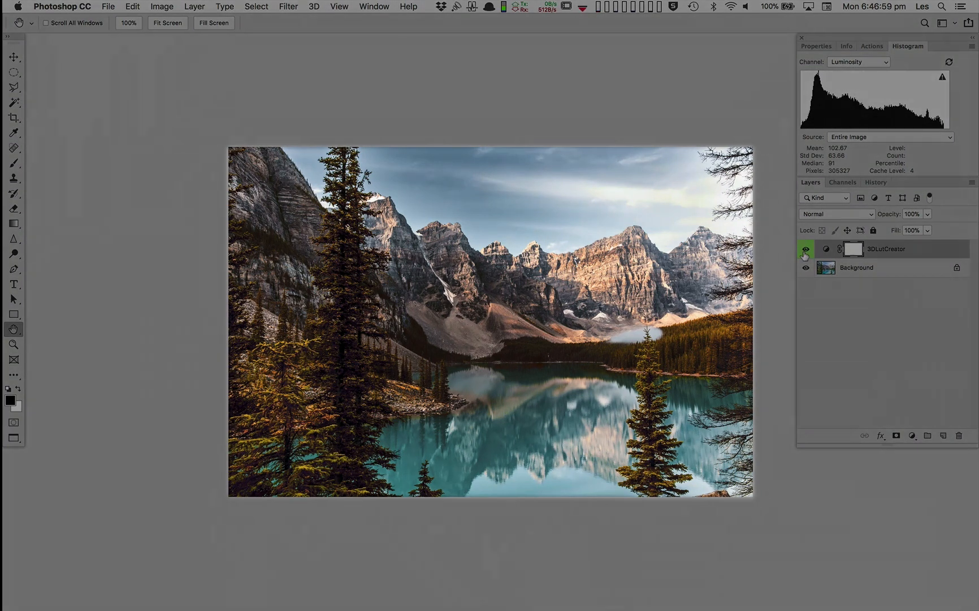